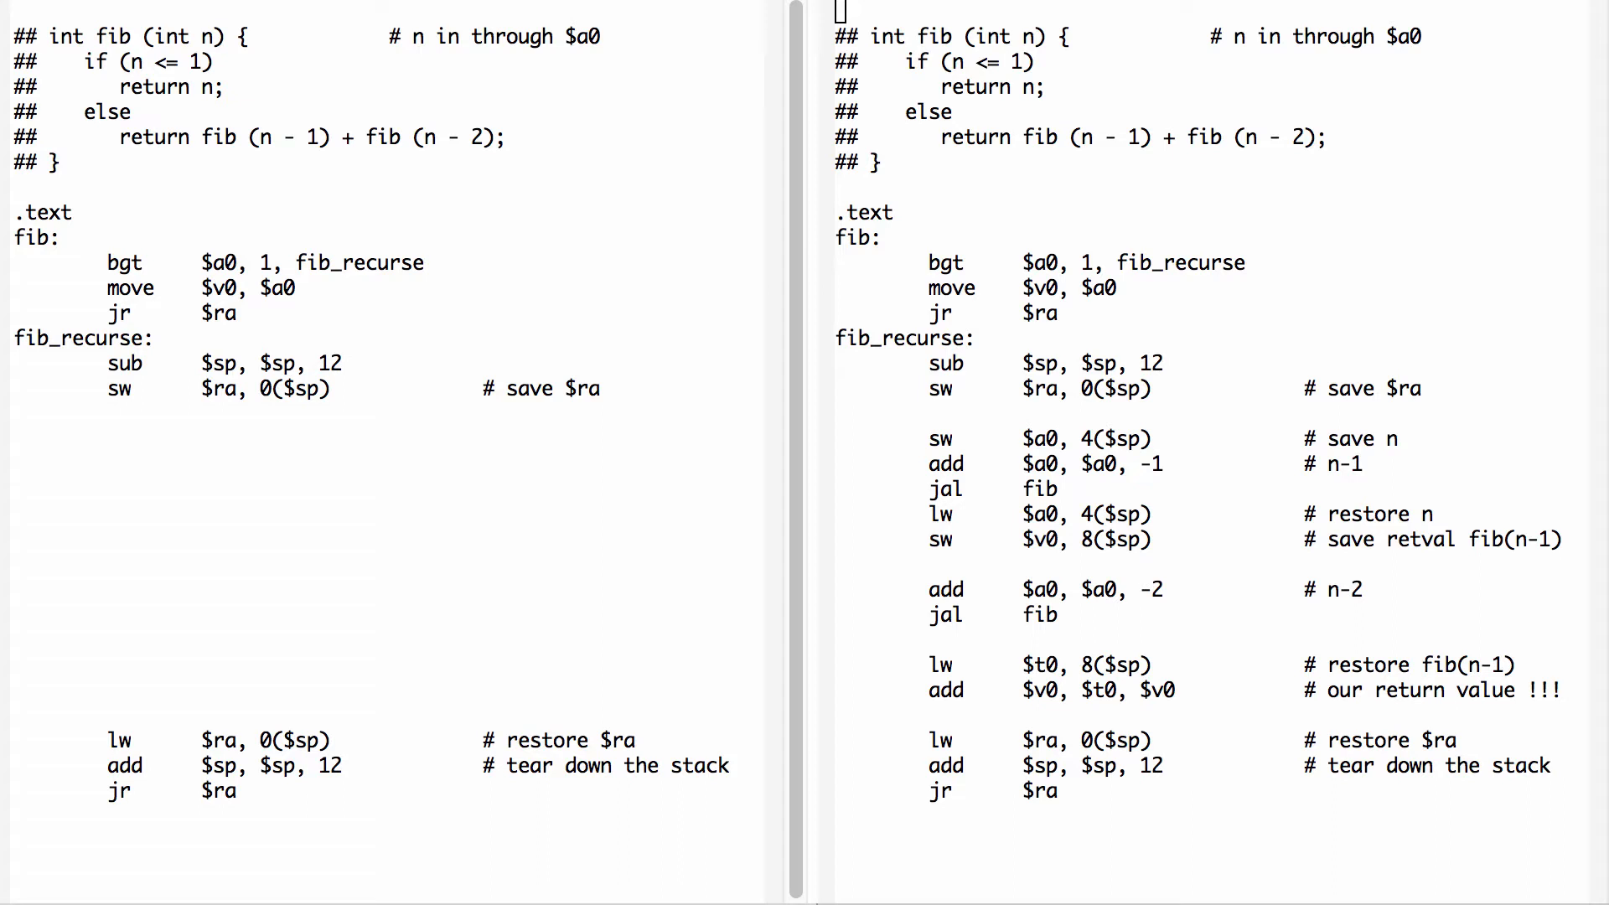
Place the cursor in the left buffer's fib_recurse code to begin editing.
click(15, 462)
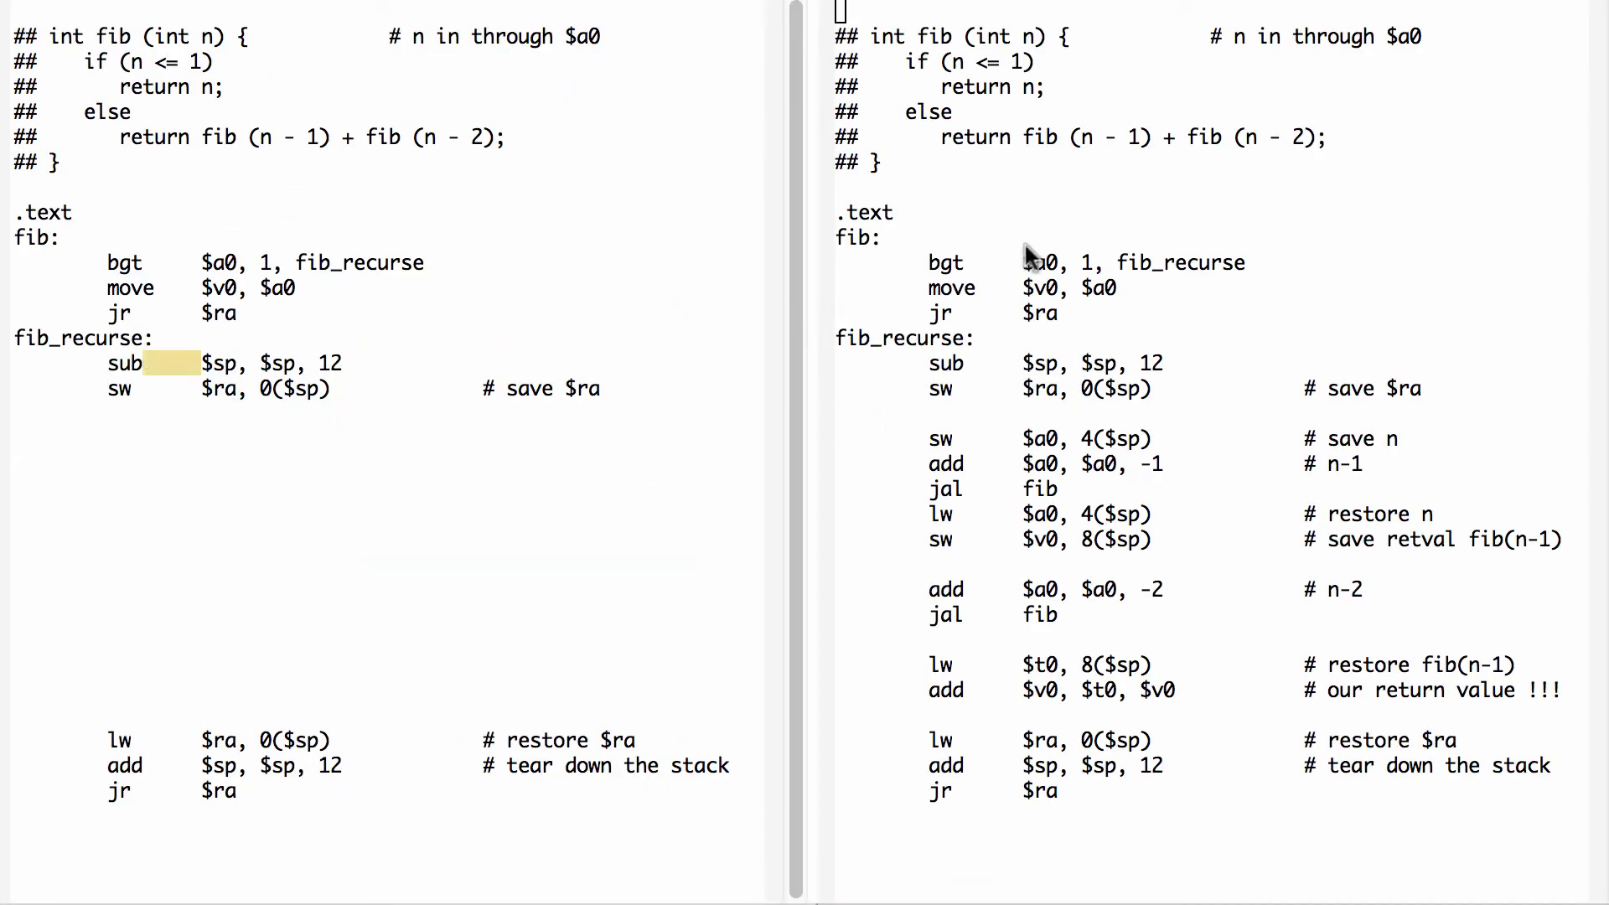
mouse_move(1020, 590)
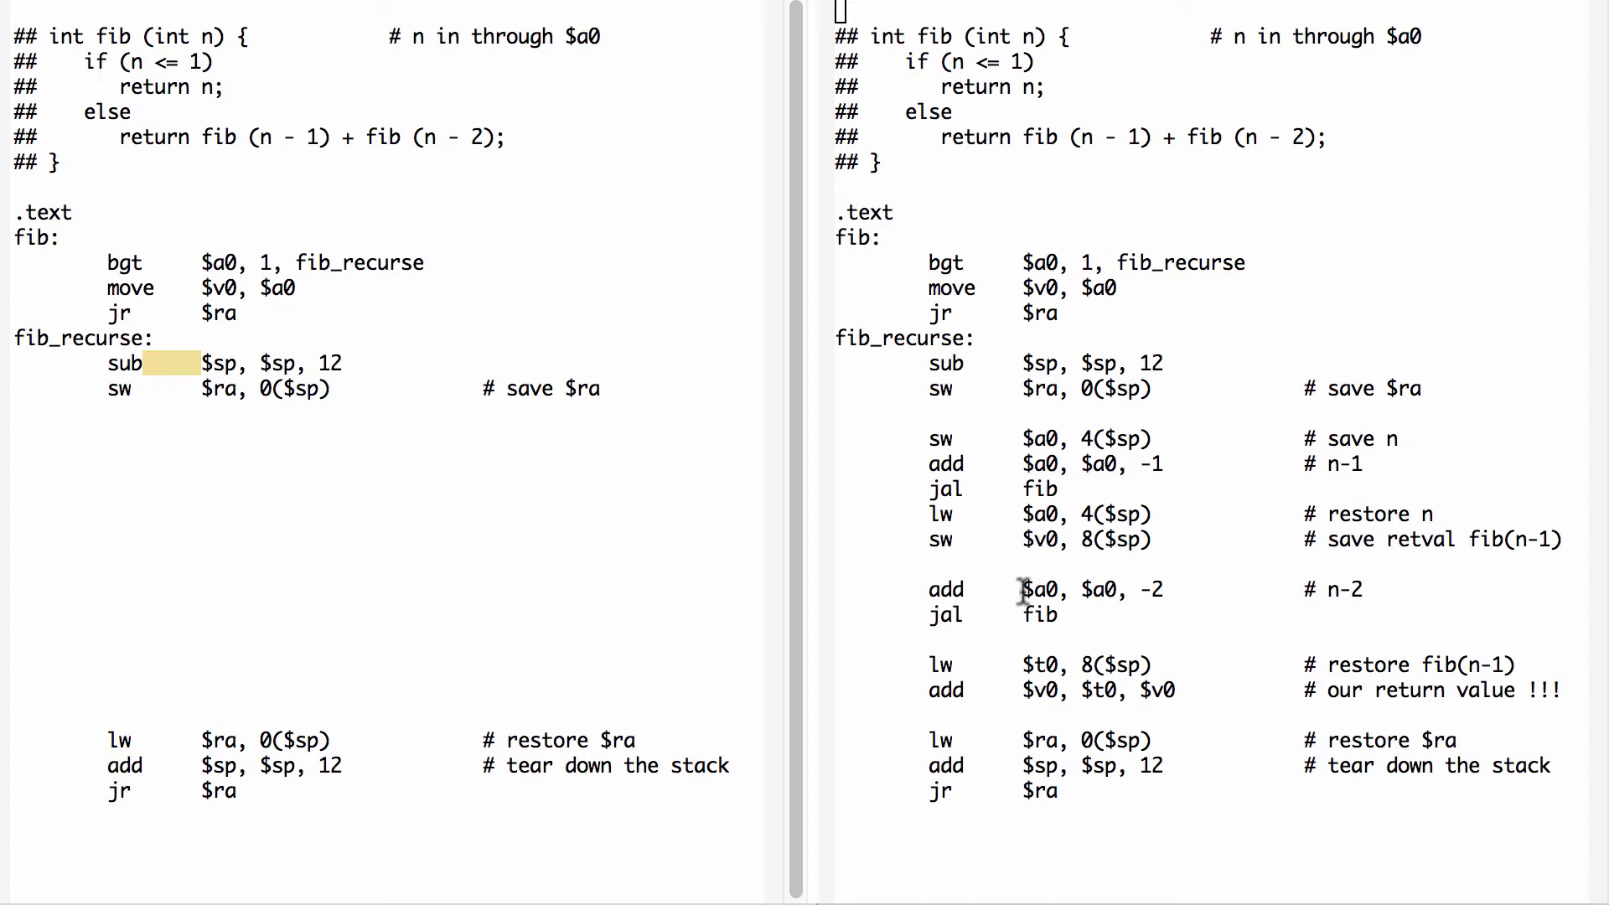
mouse_move(156, 750)
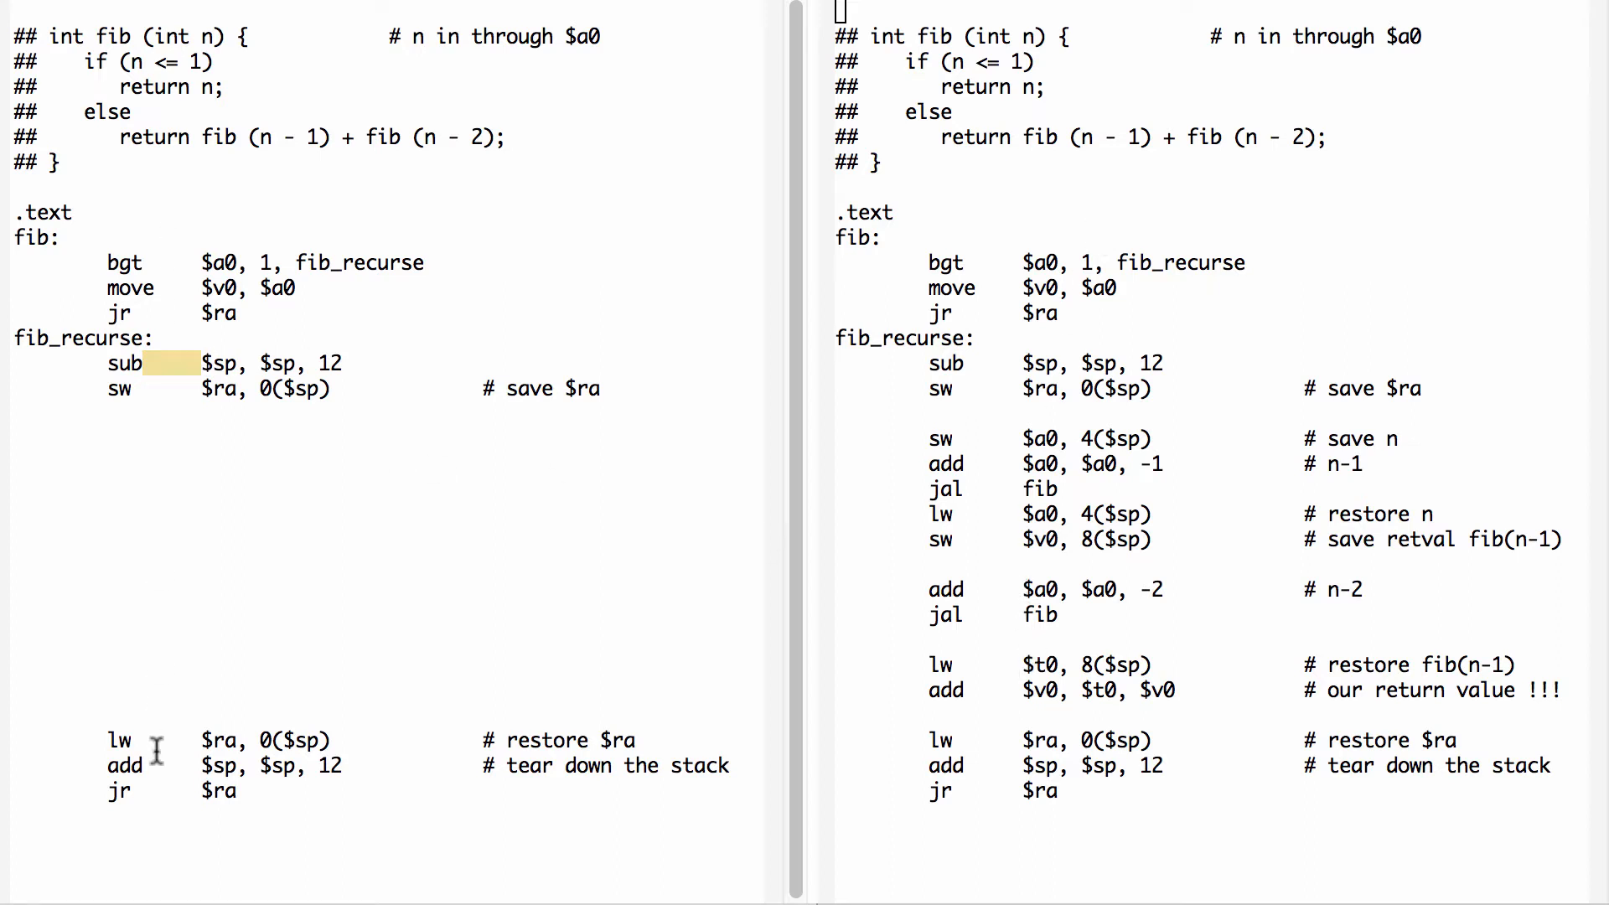
mouse_move(97, 316)
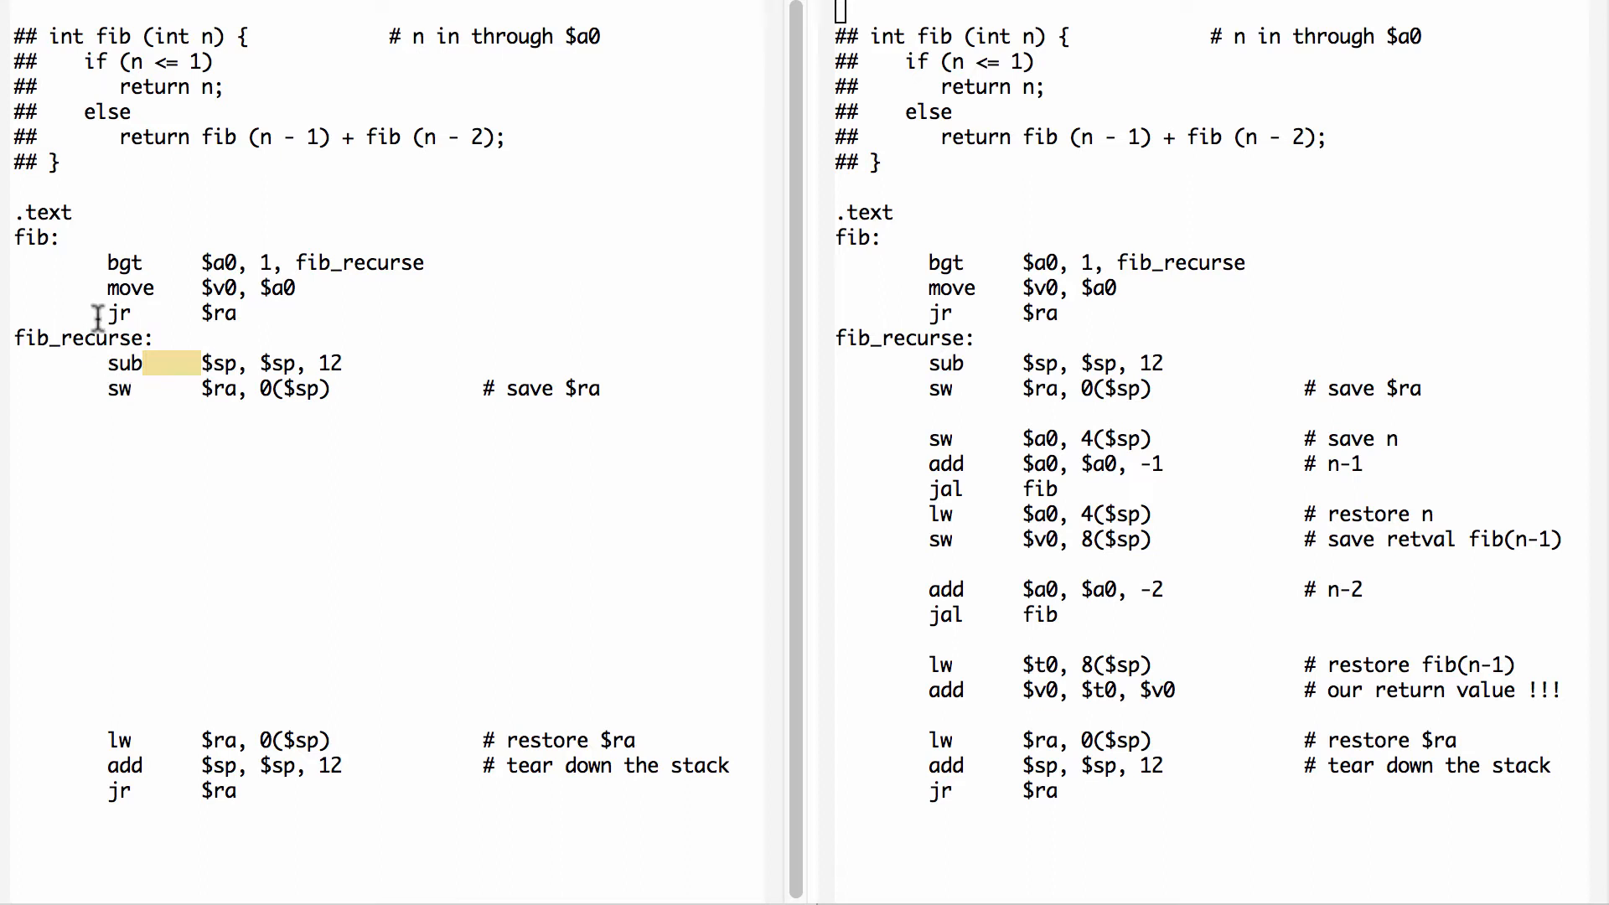
mouse_move(229, 400)
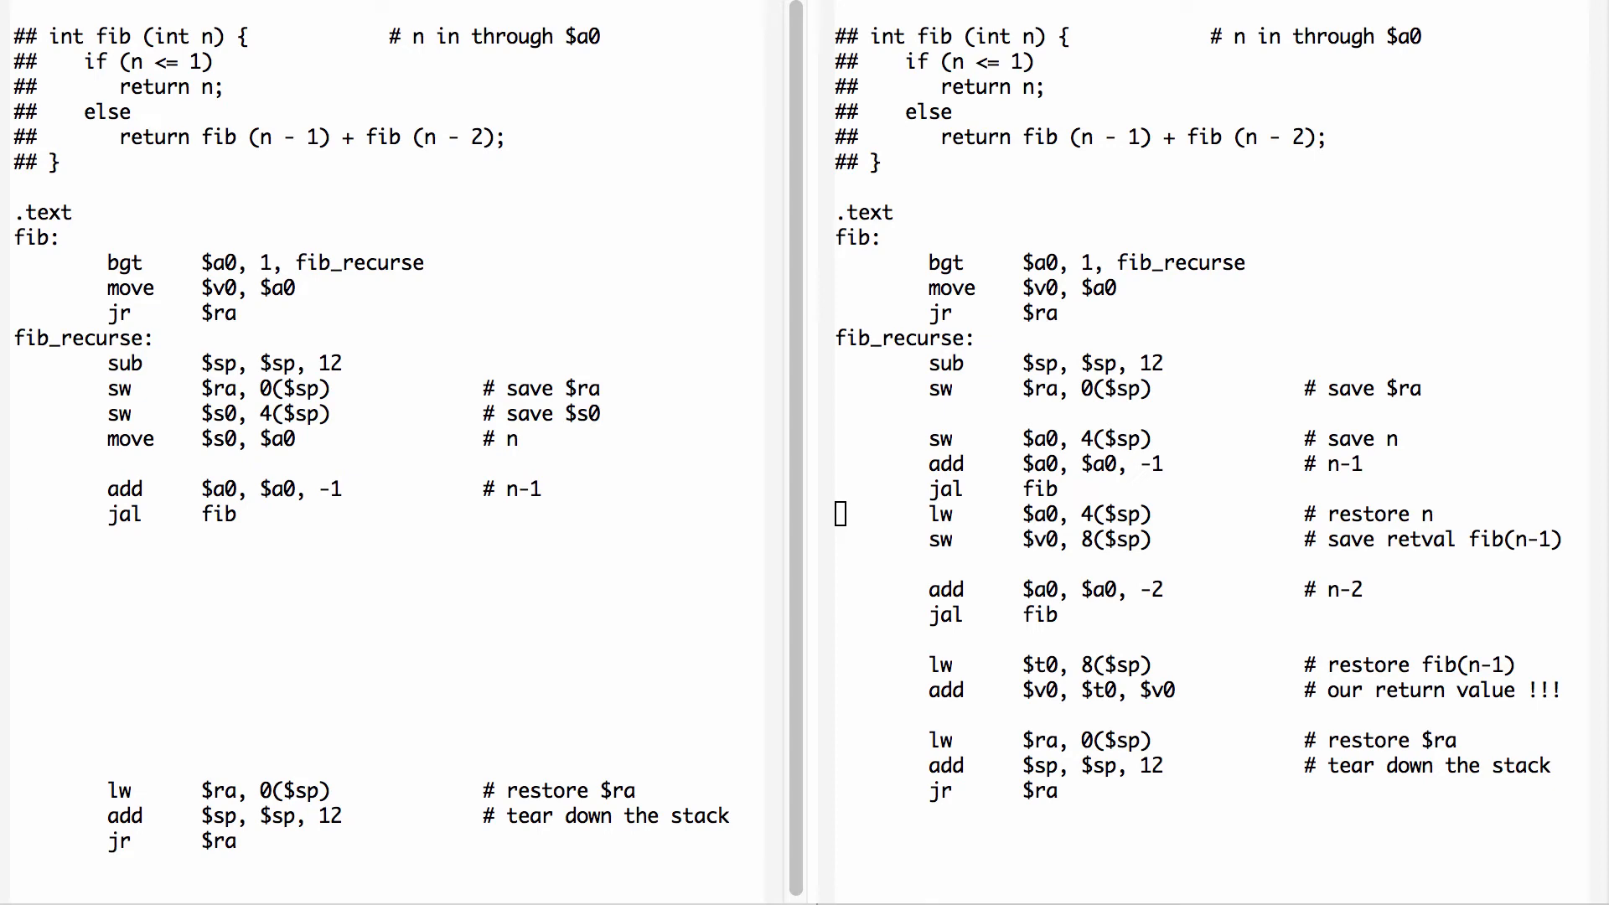
Below the first call, make the second call's argument $s0 - 2 and store fib(n-1) at 8($sp).
click(144, 791)
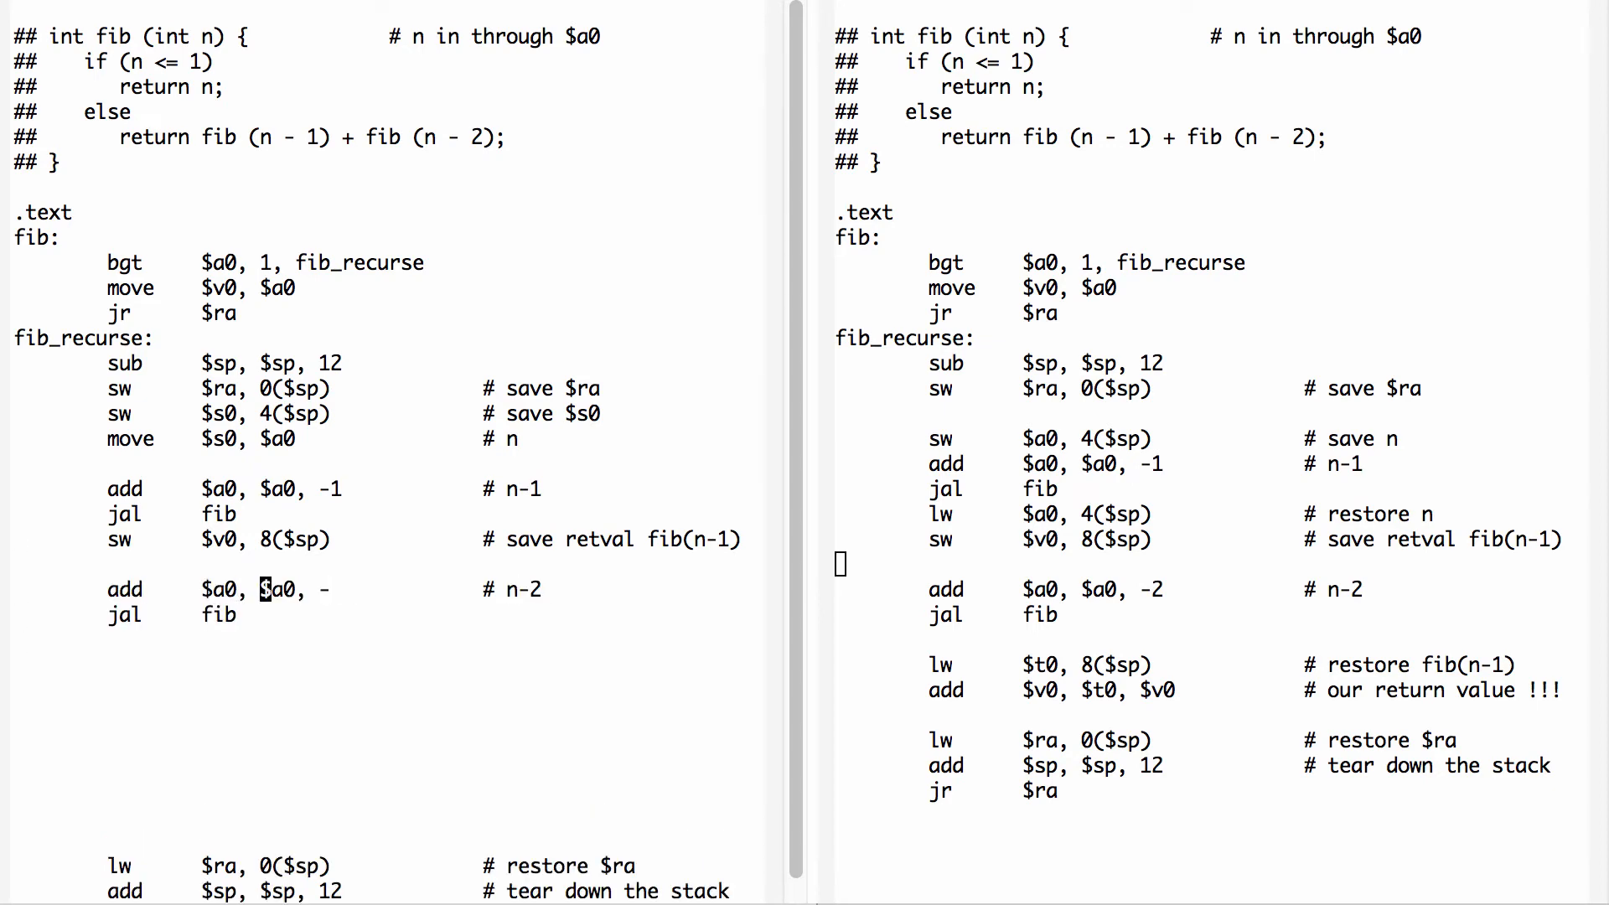
text(2)
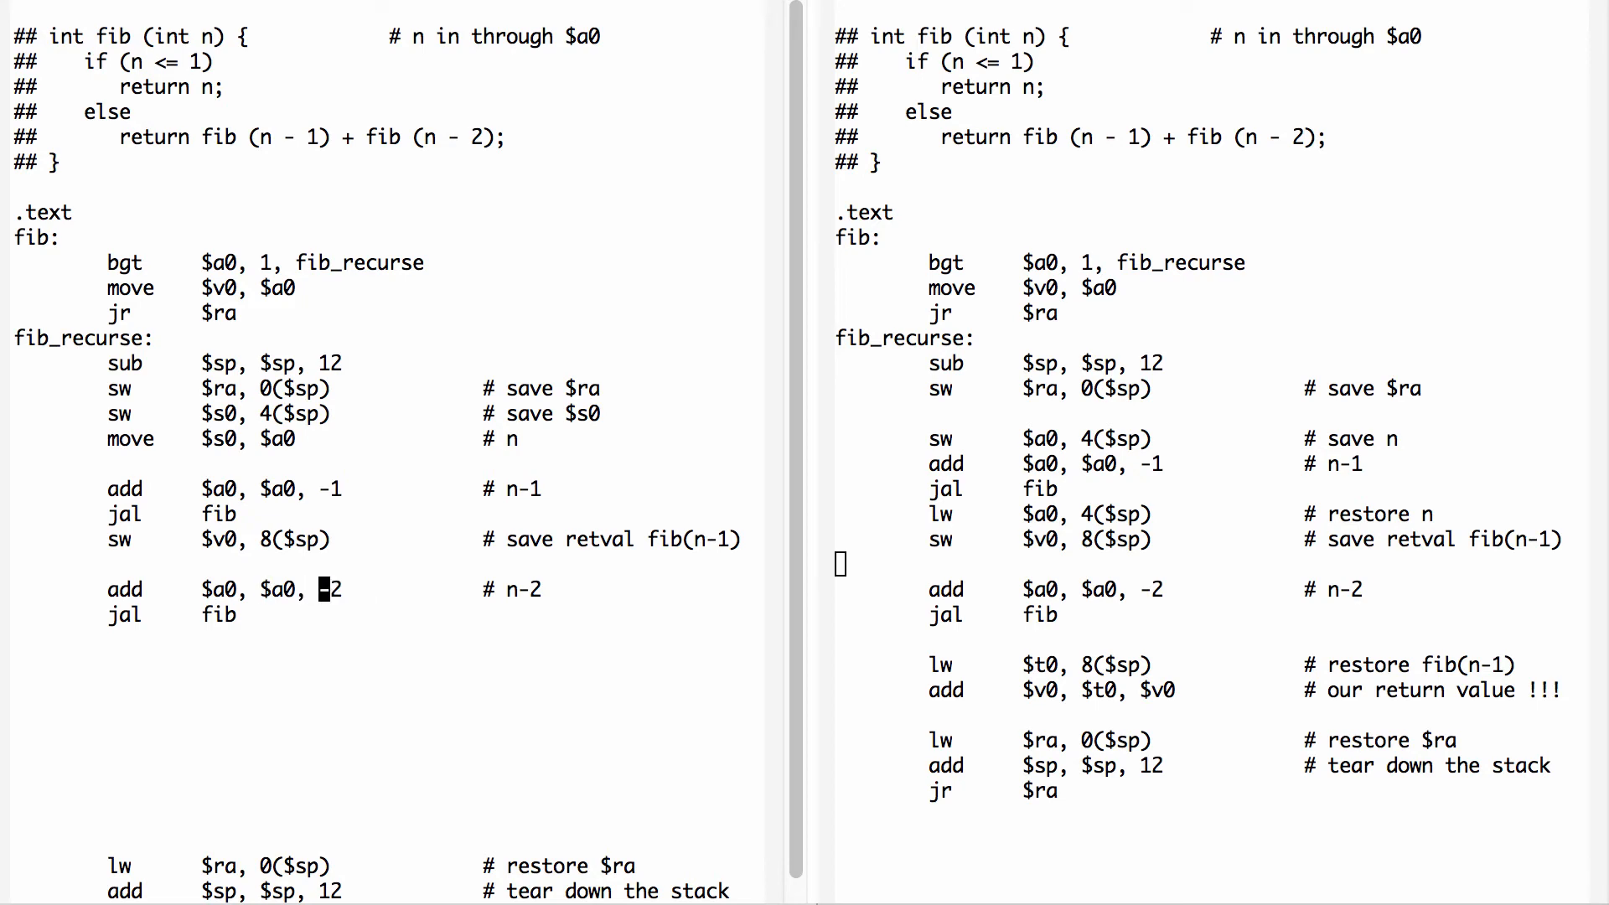
text($s0)
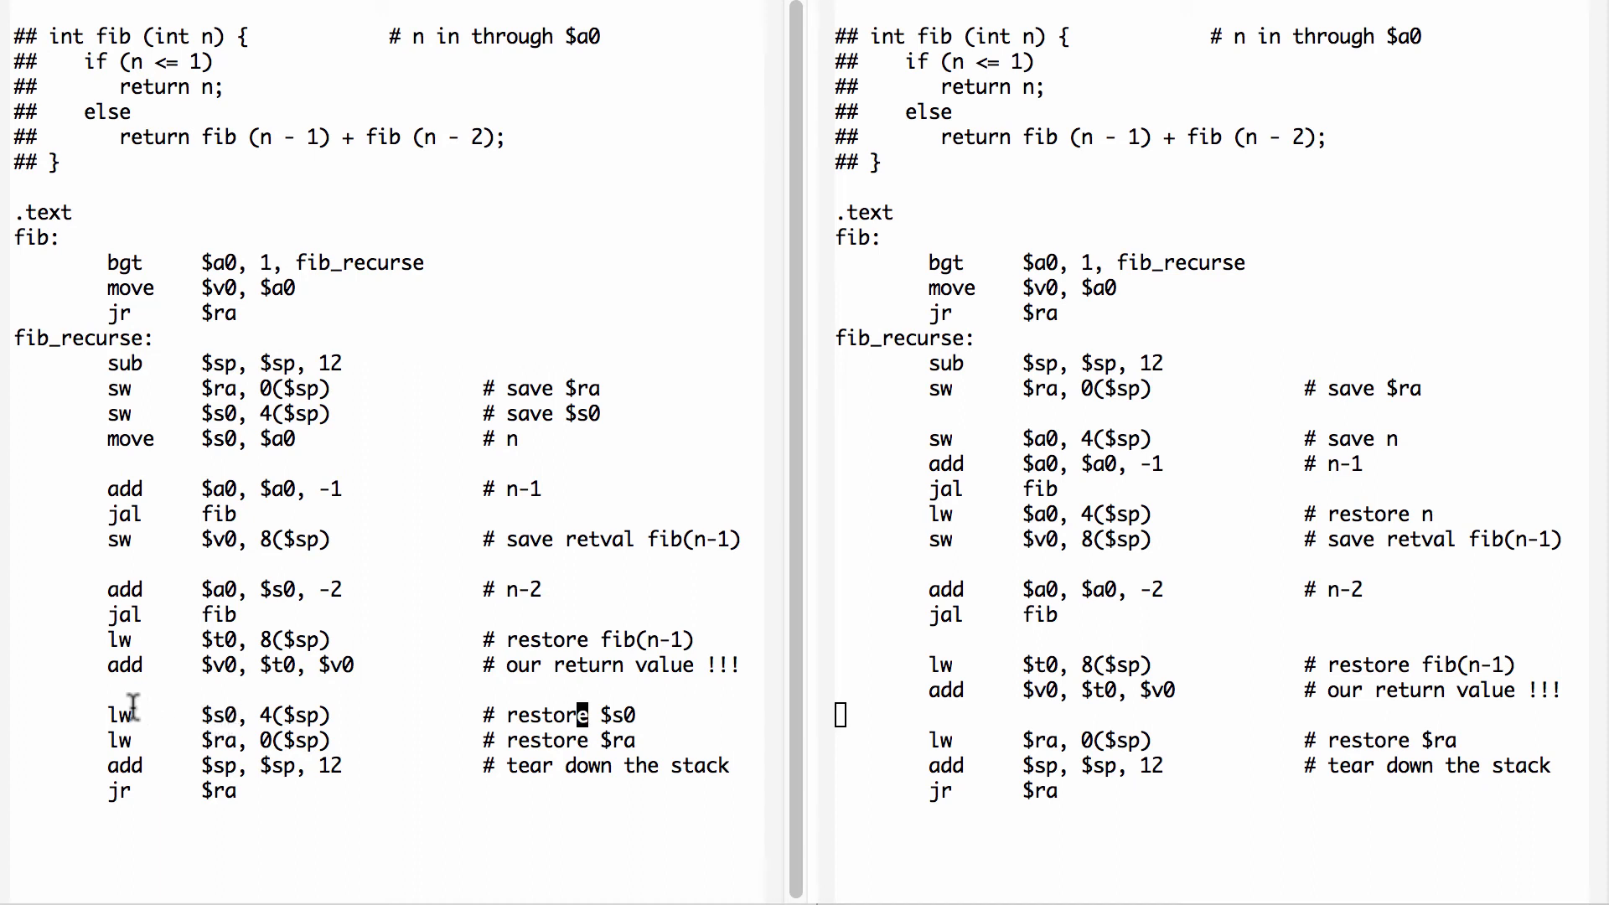
mouse_move(262, 715)
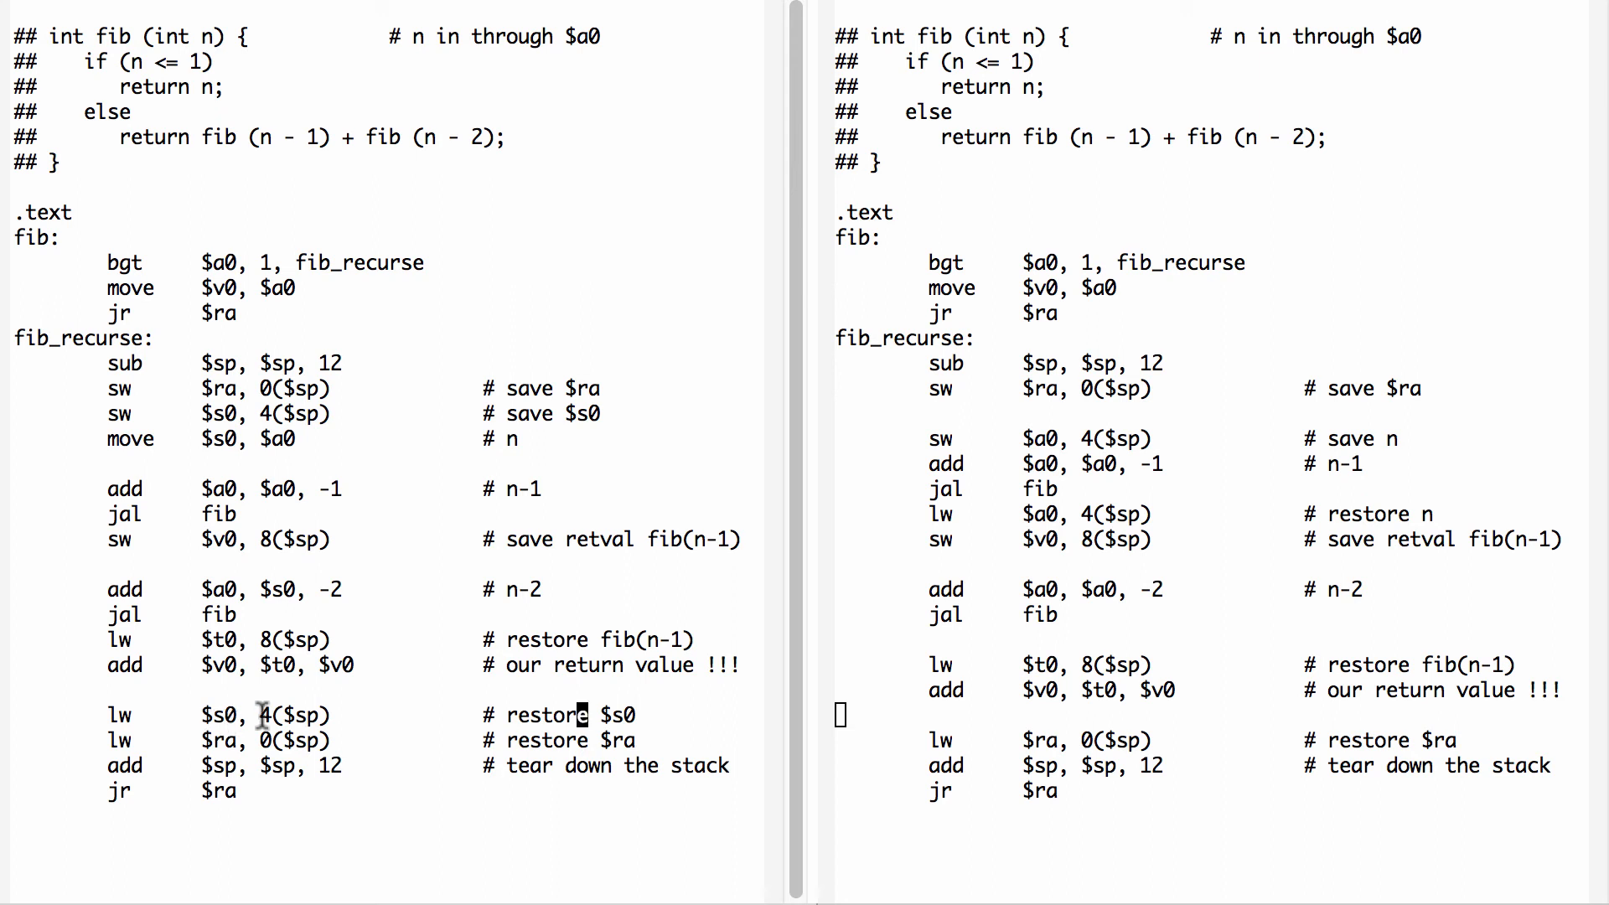
mouse_move(72, 376)
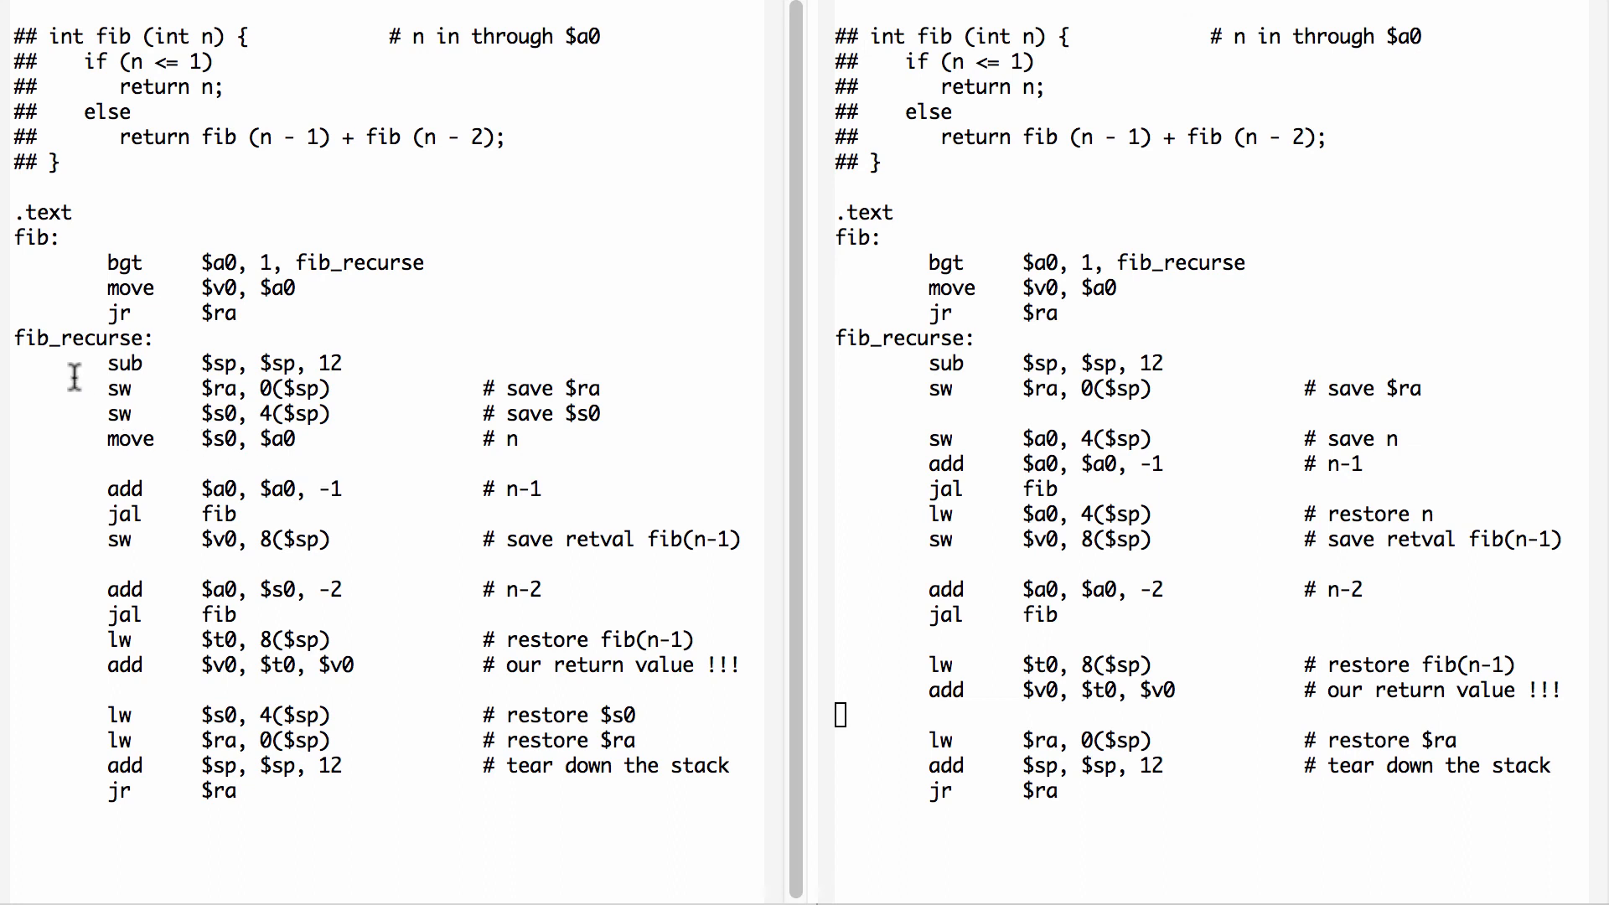
drag(102, 362, 303, 439)
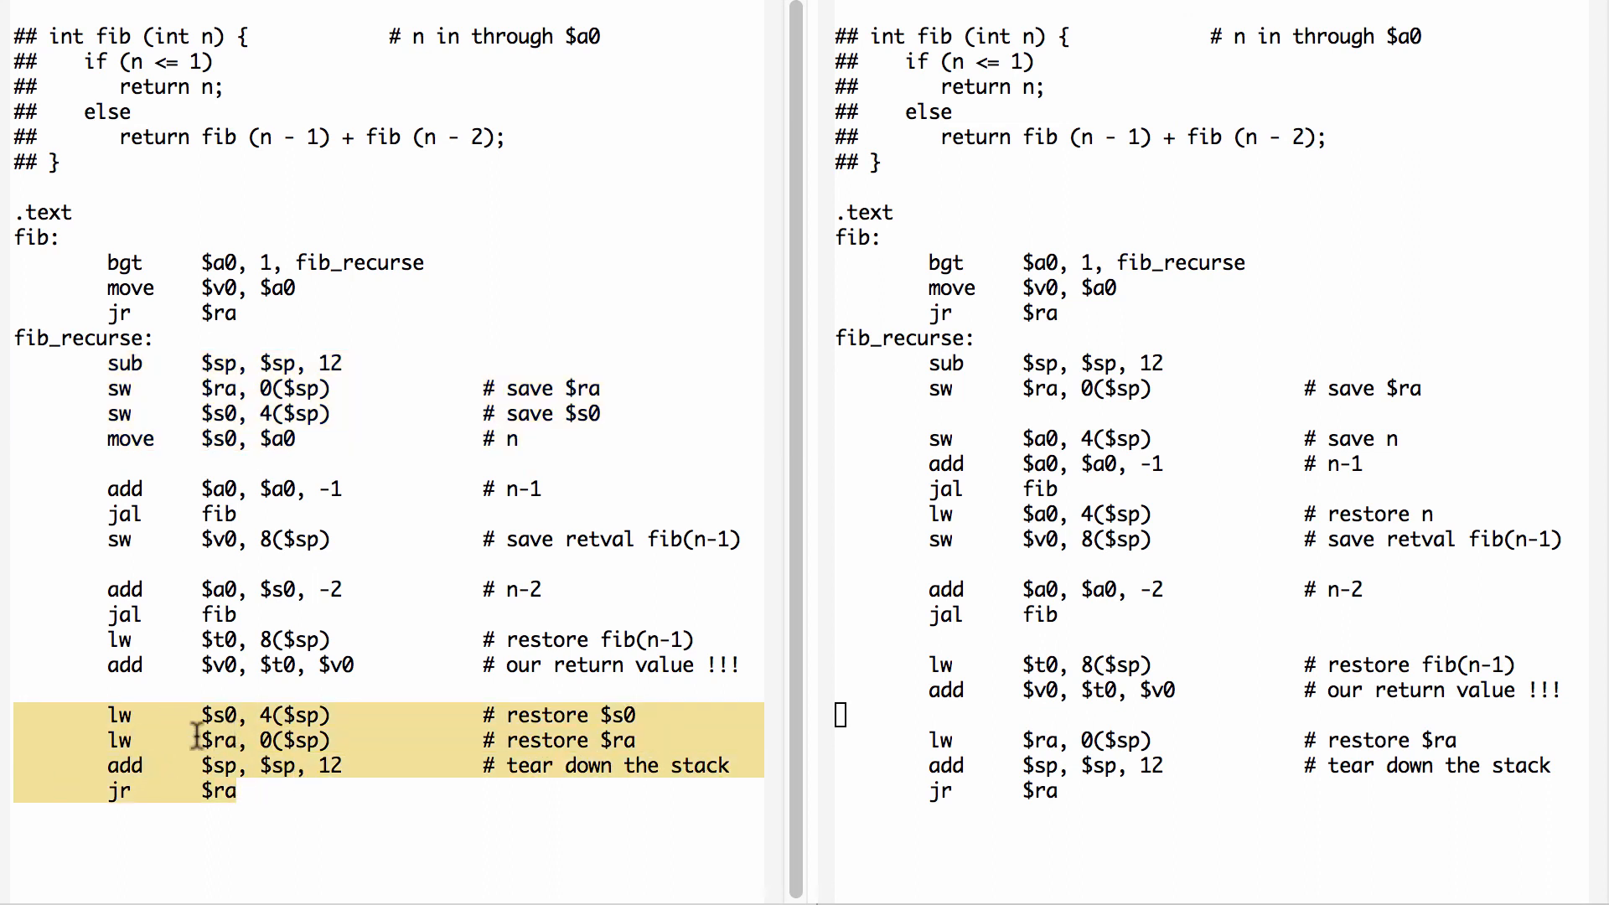
mouse_move(49, 365)
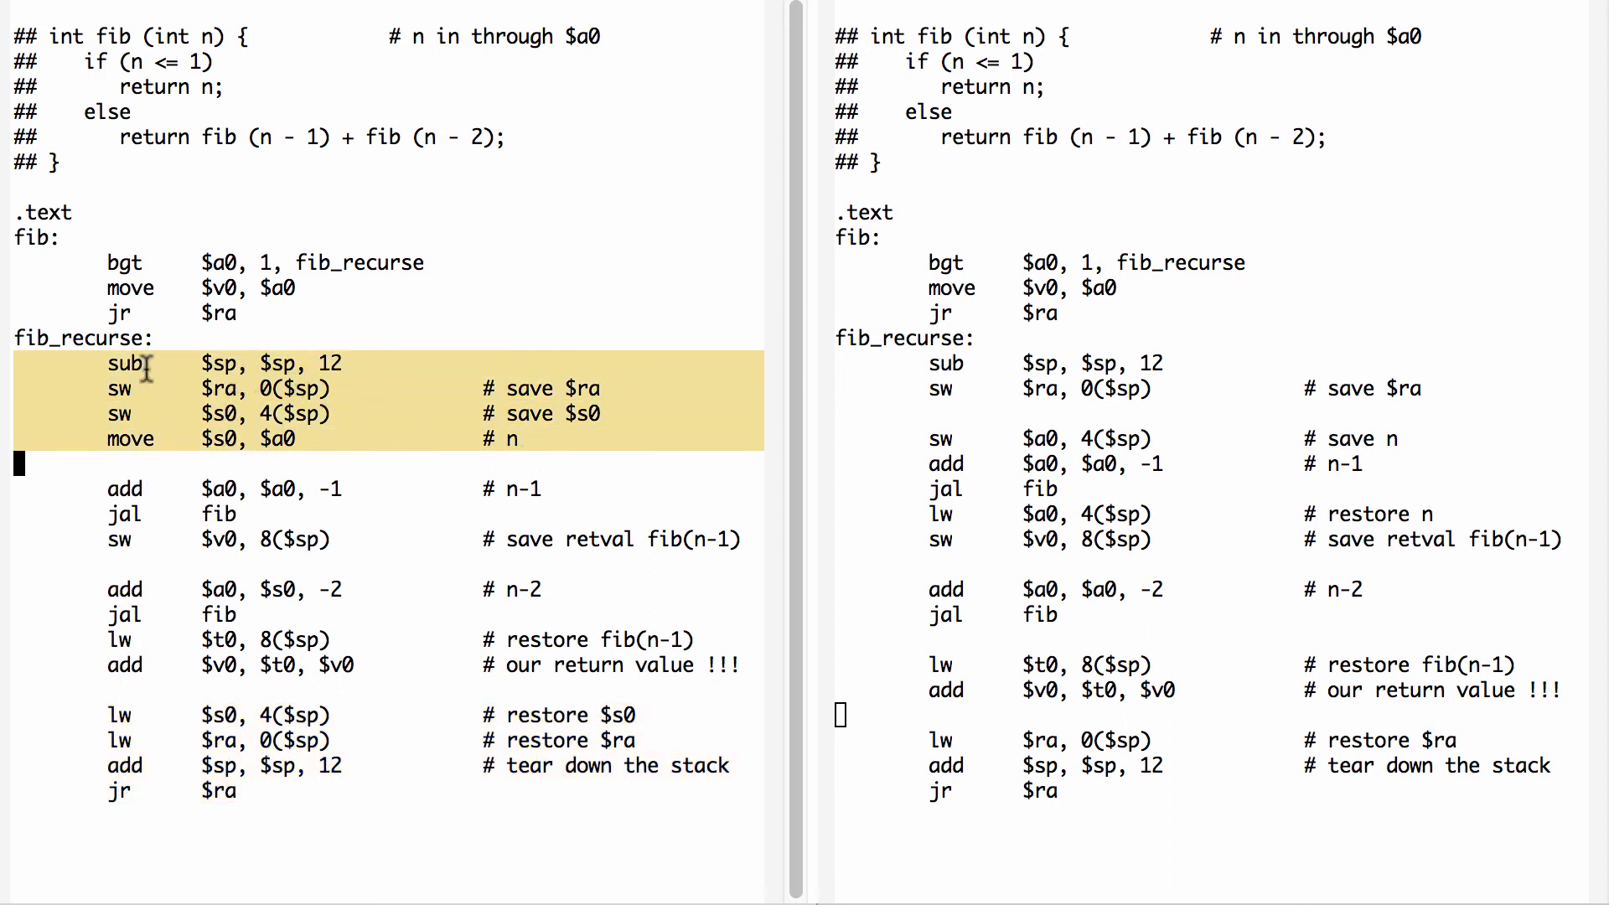
mouse_move(219, 385)
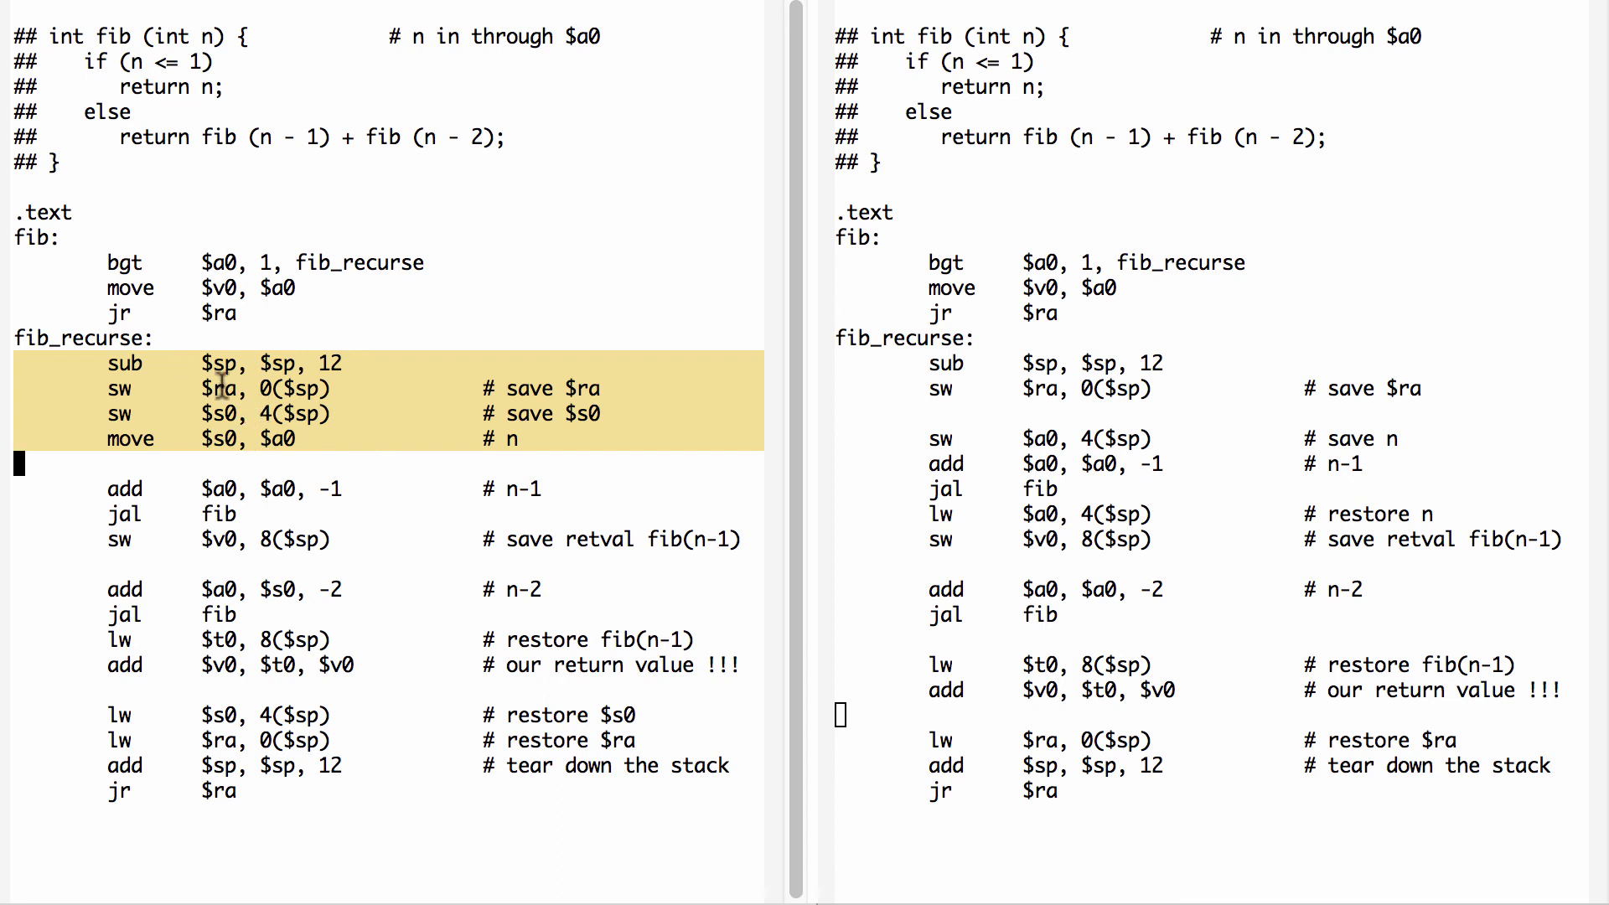
mouse_move(113, 462)
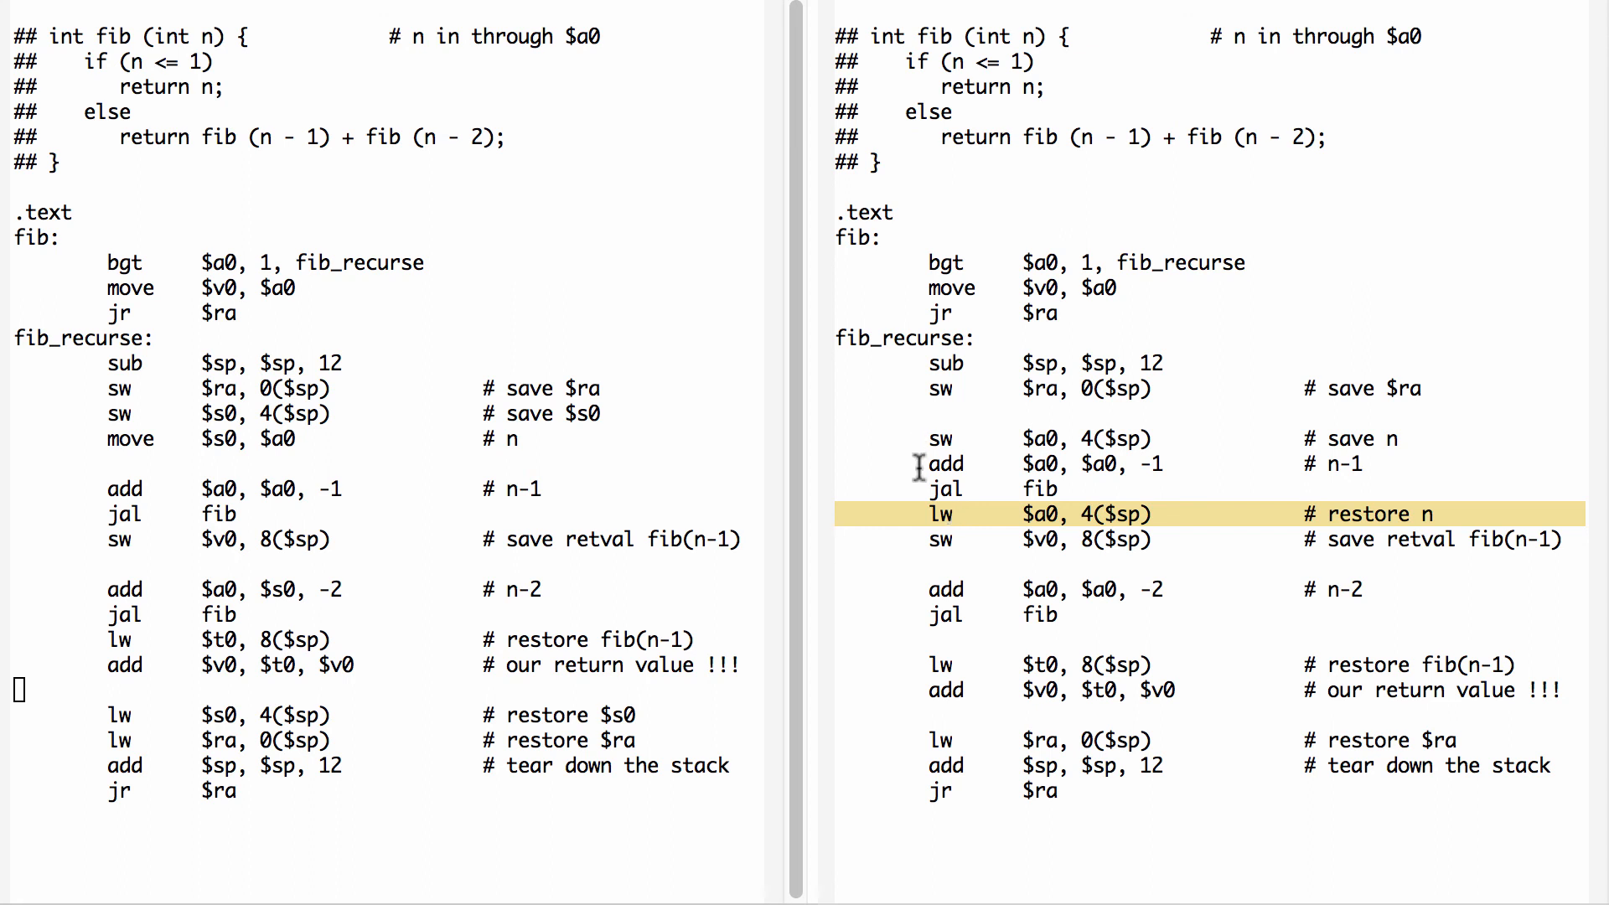
mouse_move(145, 510)
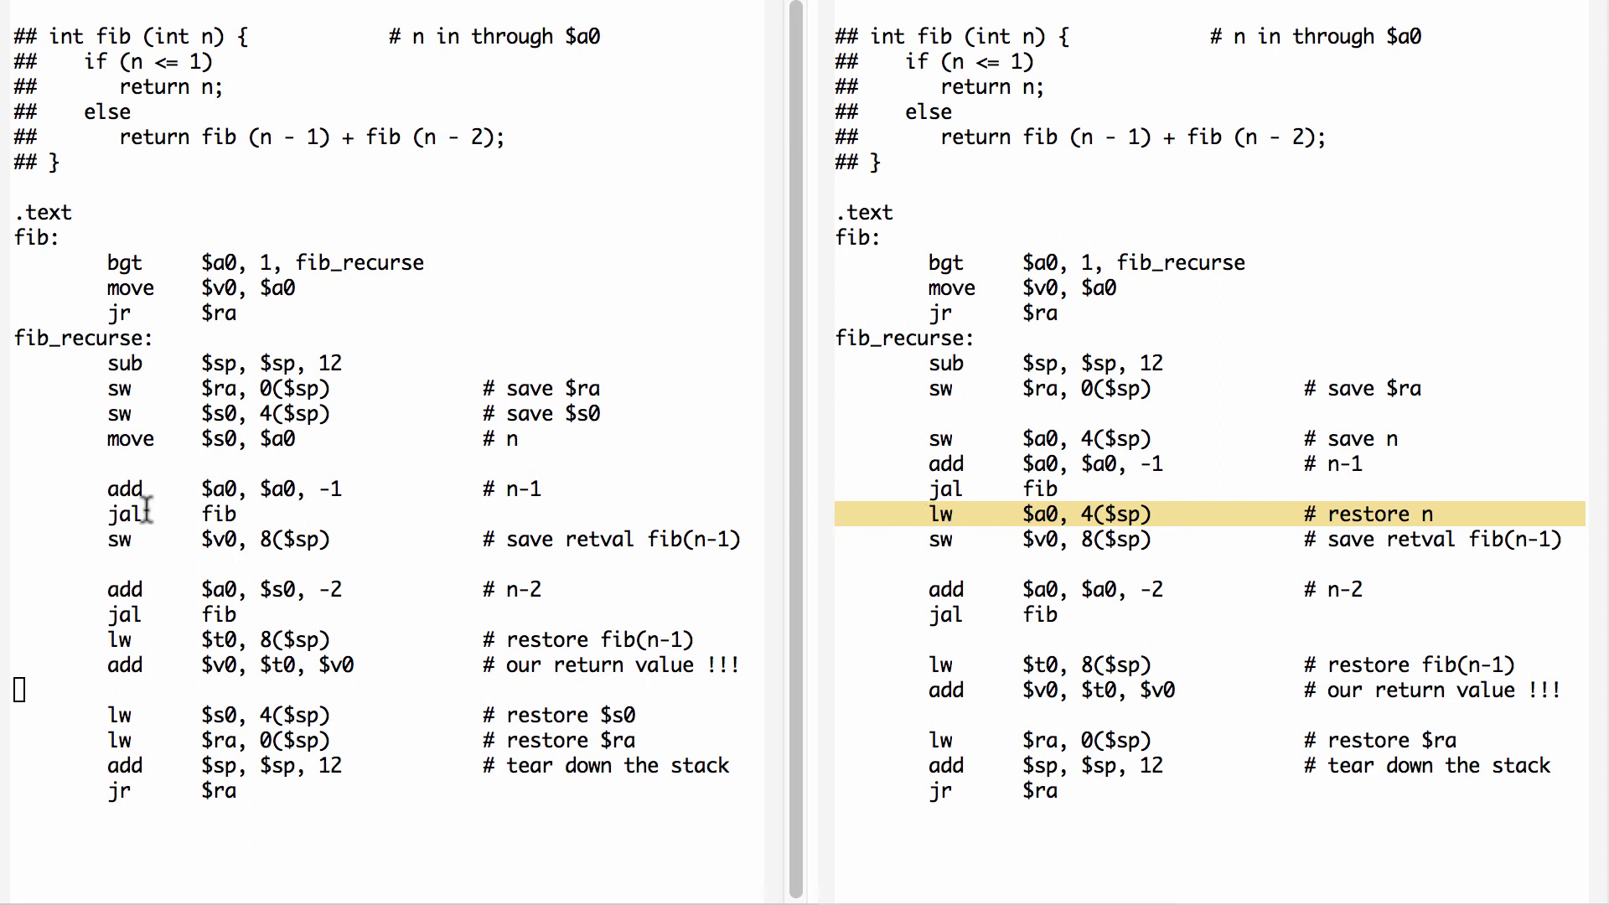
mouse_move(389, 638)
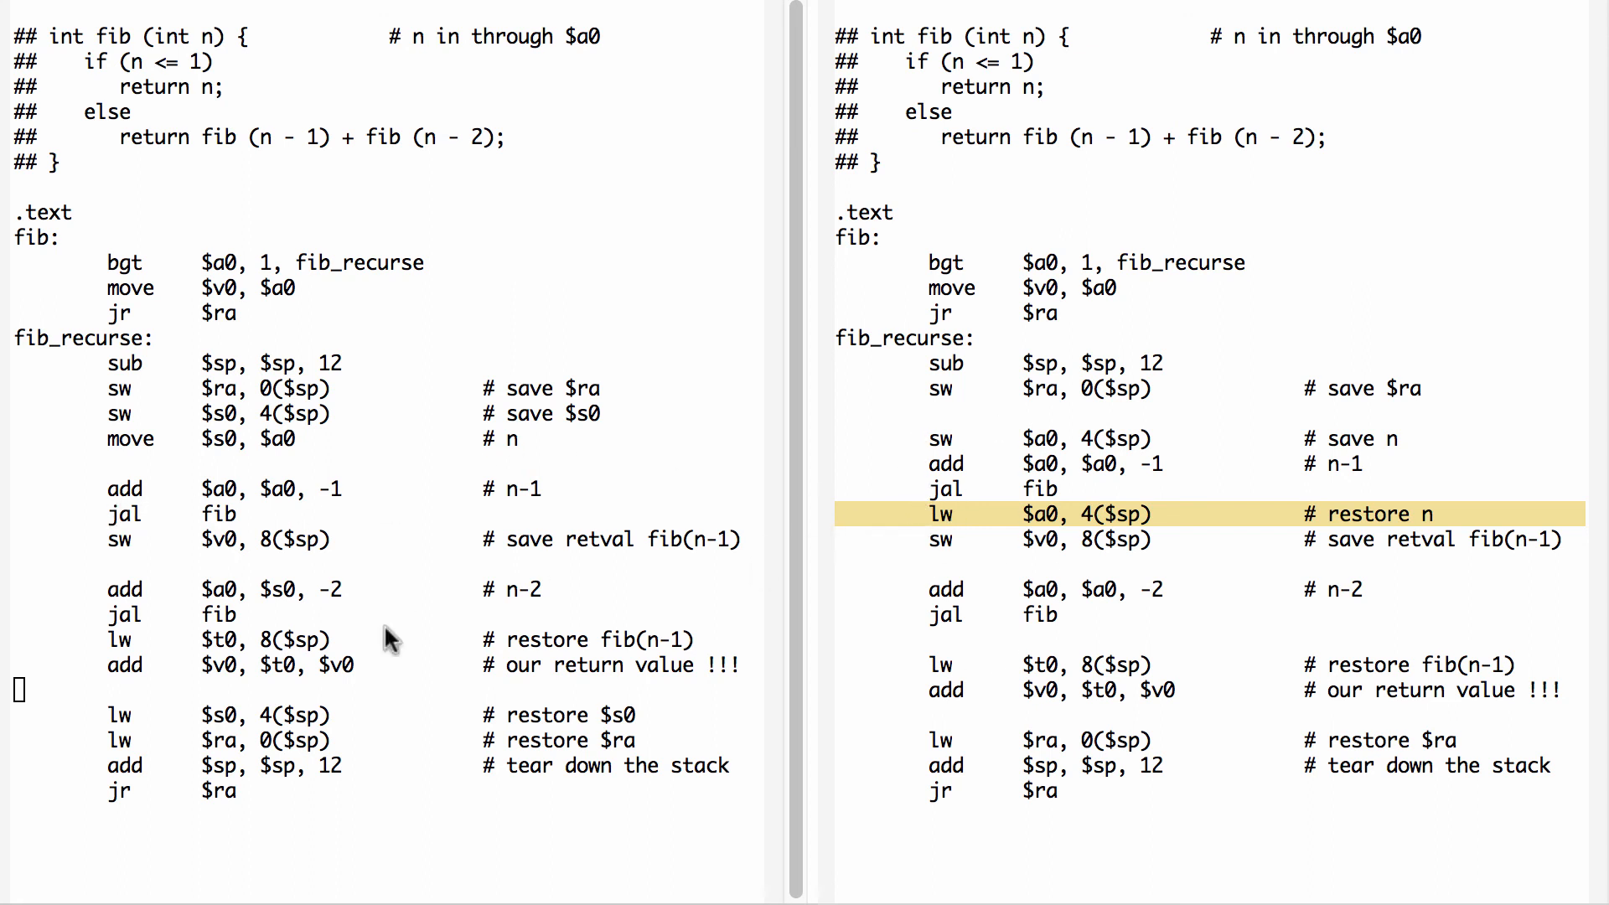
mouse_move(260, 450)
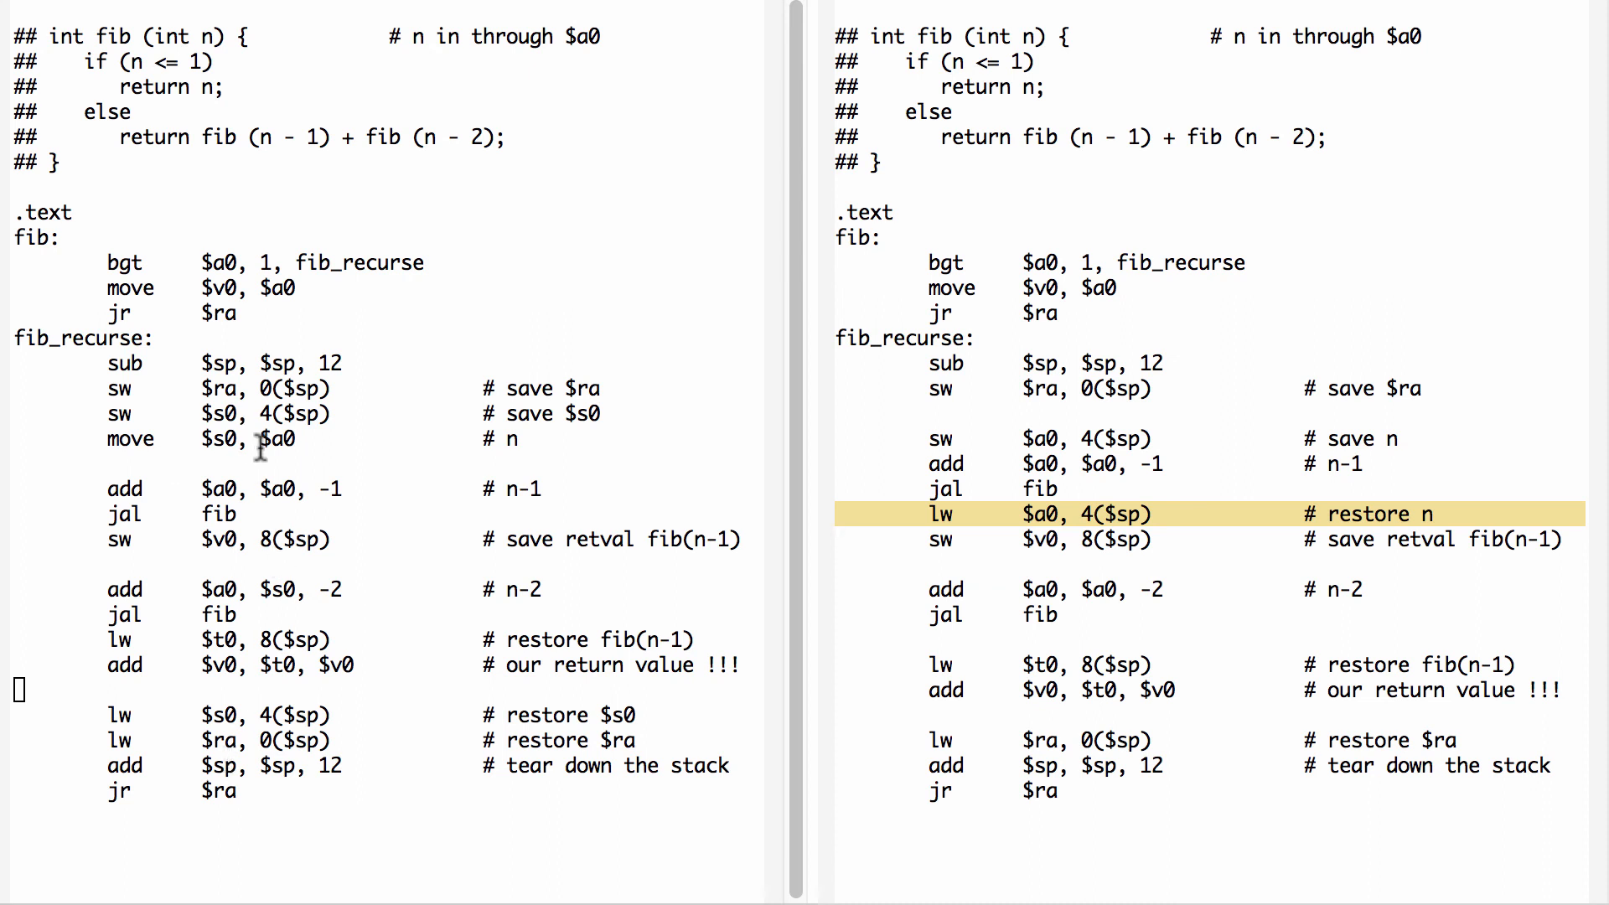